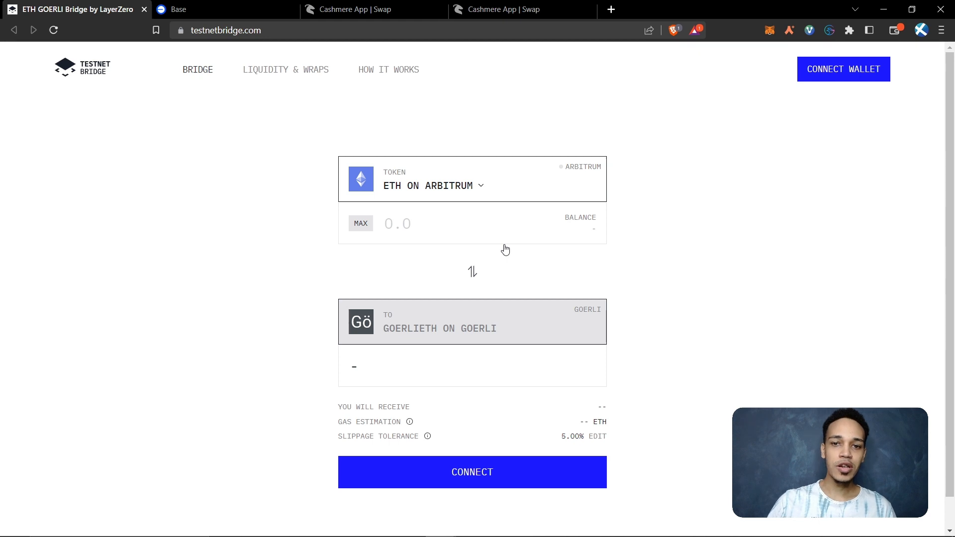
# Keep ETH on Arbitrum as source and enter 0.001 ETH, quoting about 22.18 GoerliETH on Goerli
pyautogui.click(433, 187)
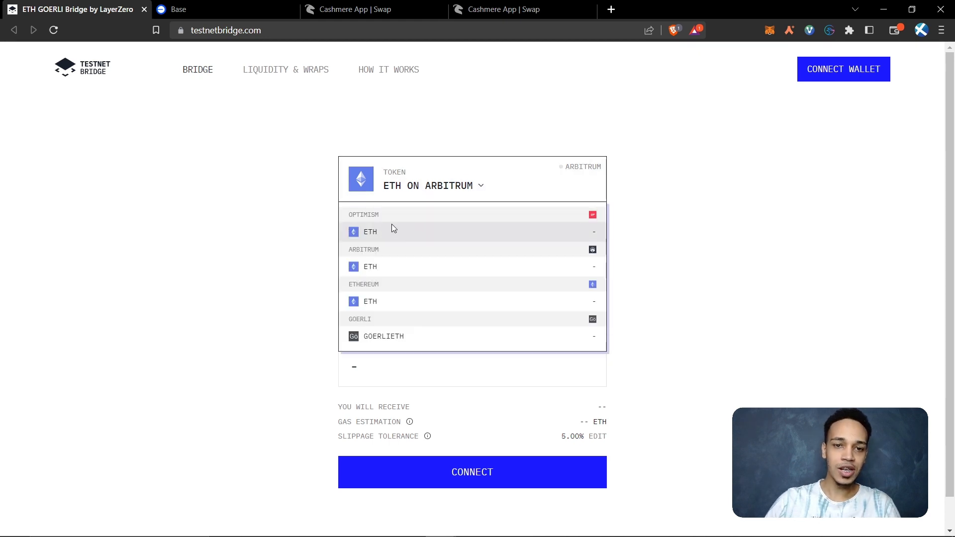
pyautogui.click(384, 336)
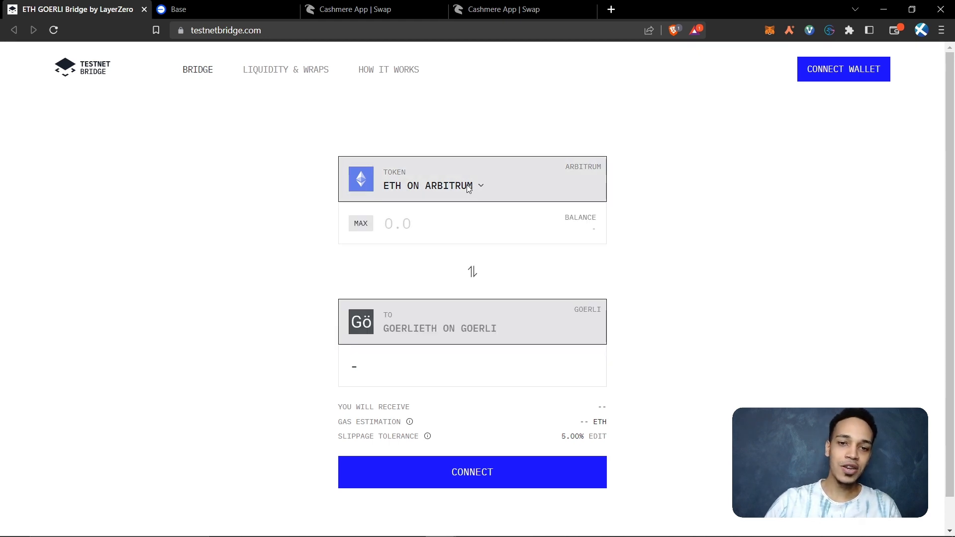
pyautogui.click(397, 224)
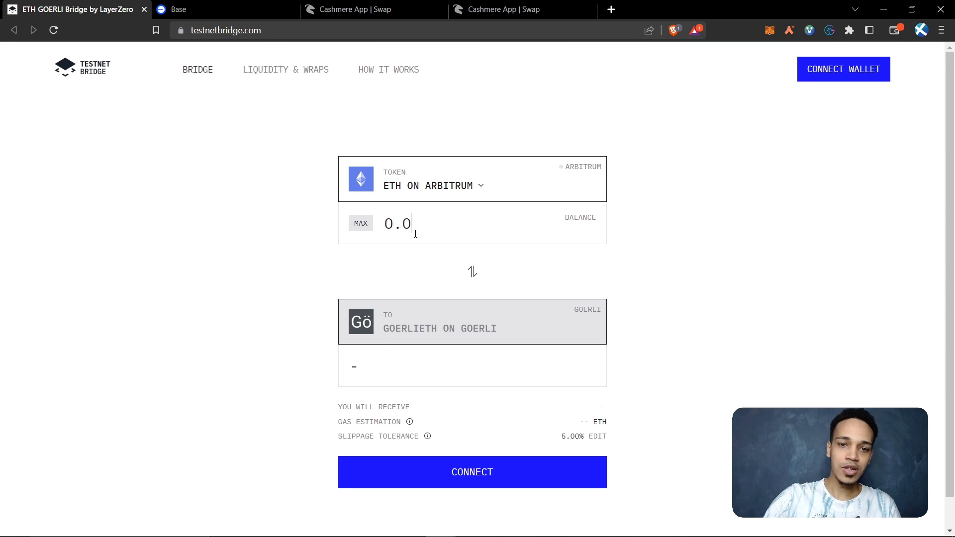
pyautogui.write('01')
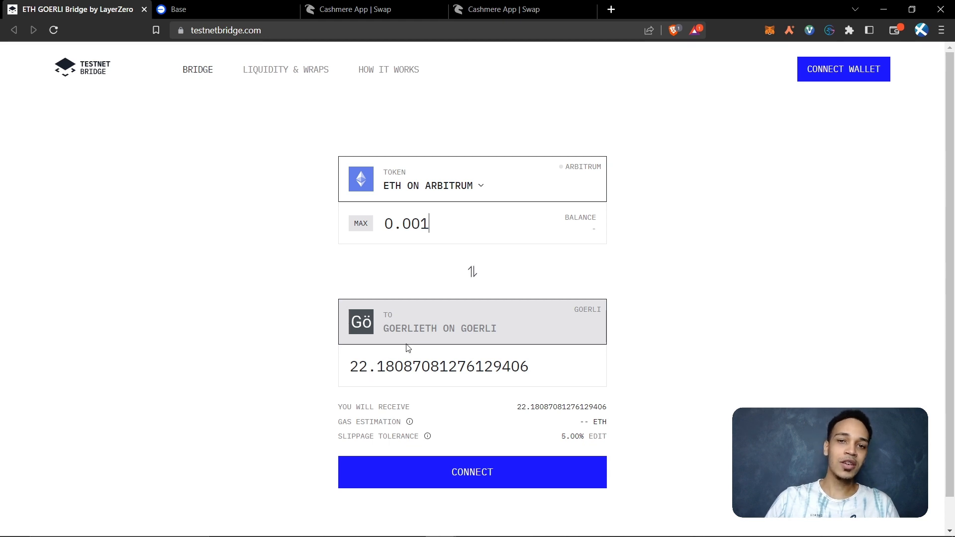
pyautogui.moveTo(427, 409)
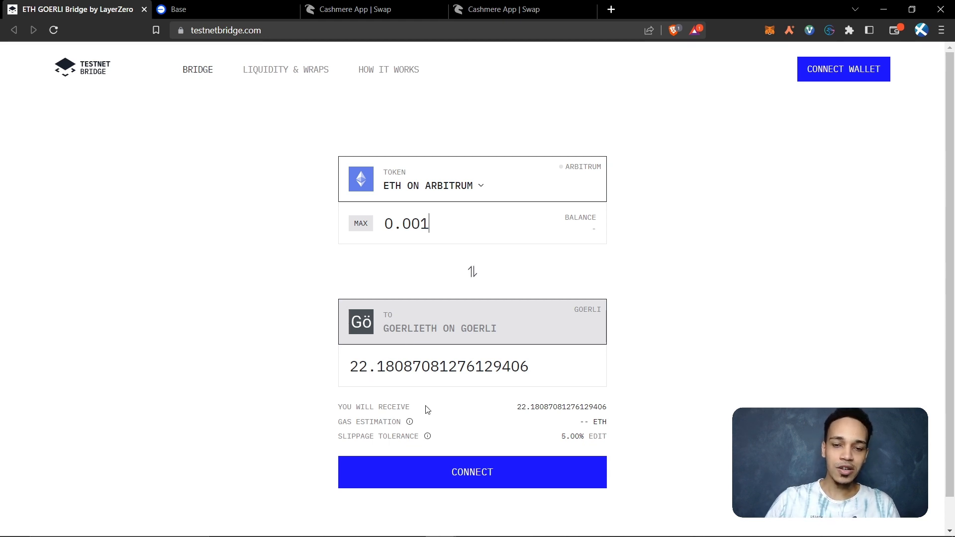
pyautogui.moveTo(907, 204)
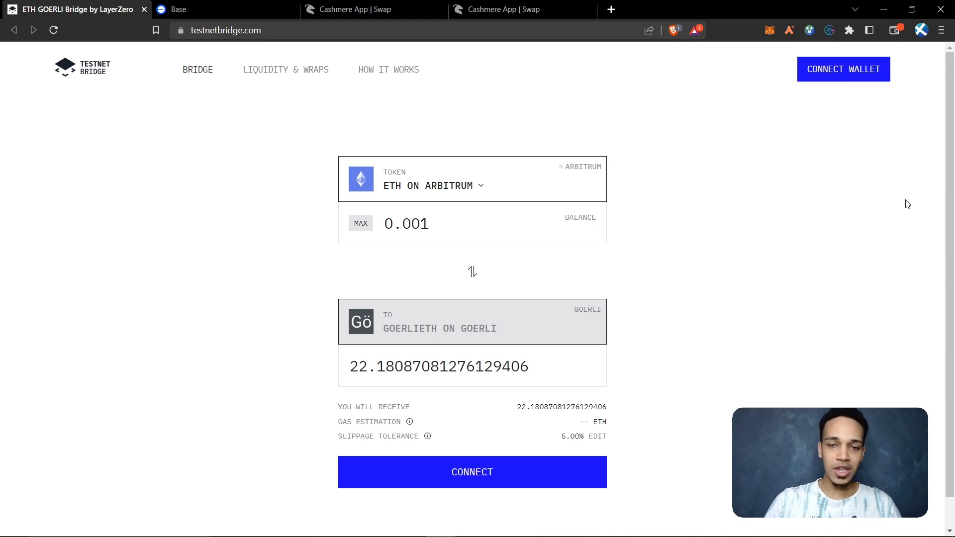
# Switch to Base Bridge, connect the wallet and enter a 0.1 ETH deposit amount
pyautogui.click(406, 224)
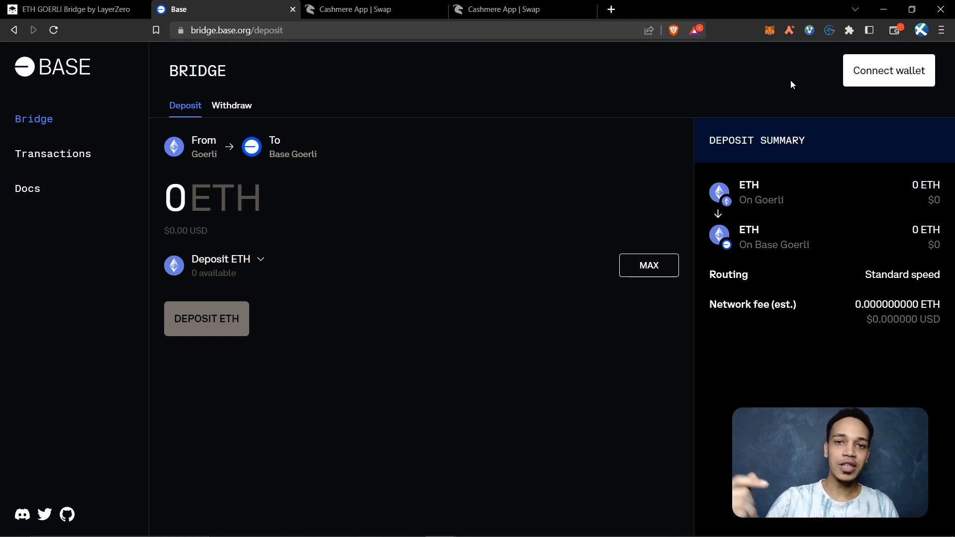
pyautogui.moveTo(849, 91)
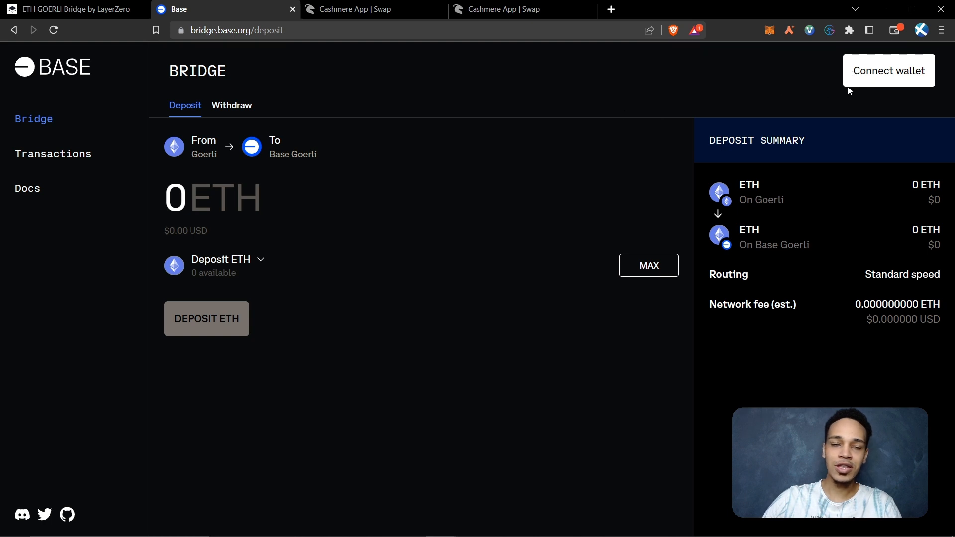
pyautogui.click(889, 70)
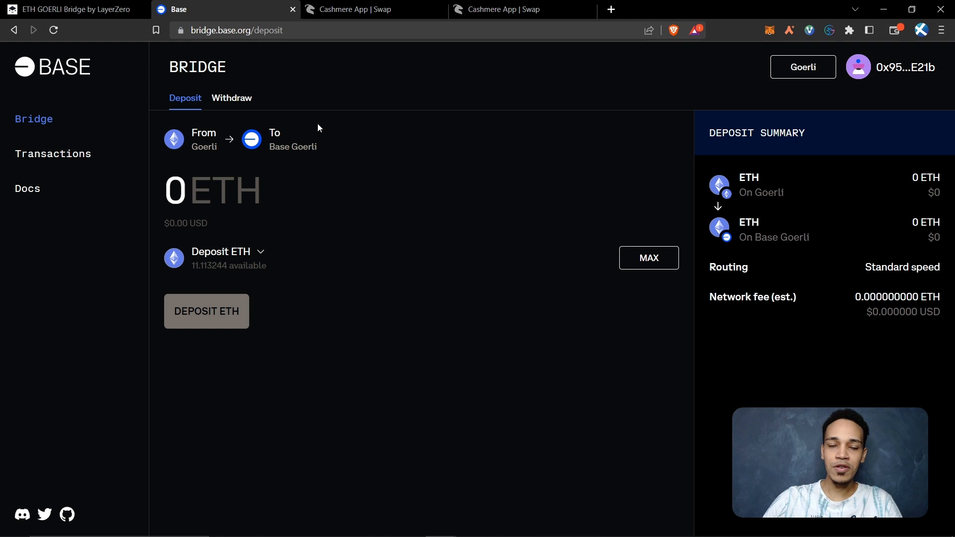
pyautogui.moveTo(792, 86)
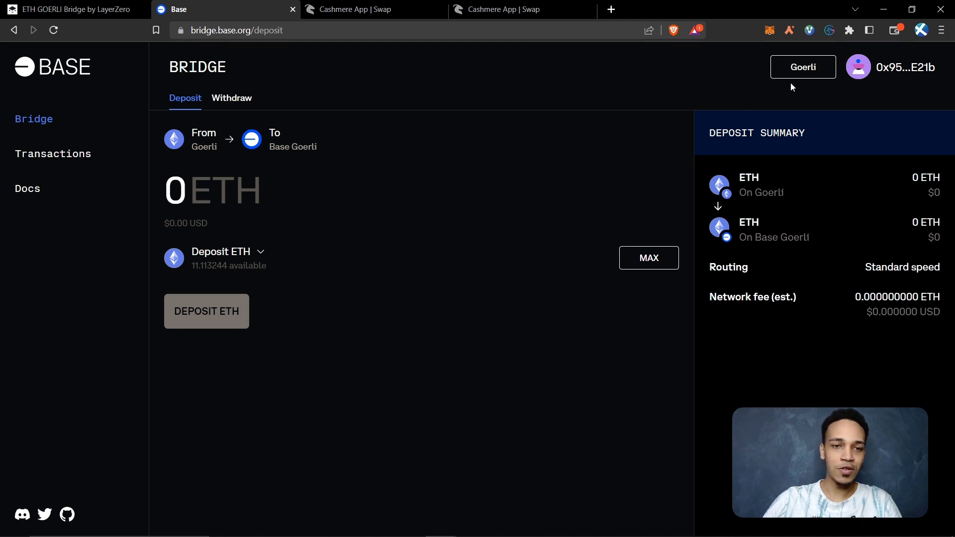
pyautogui.moveTo(189, 147)
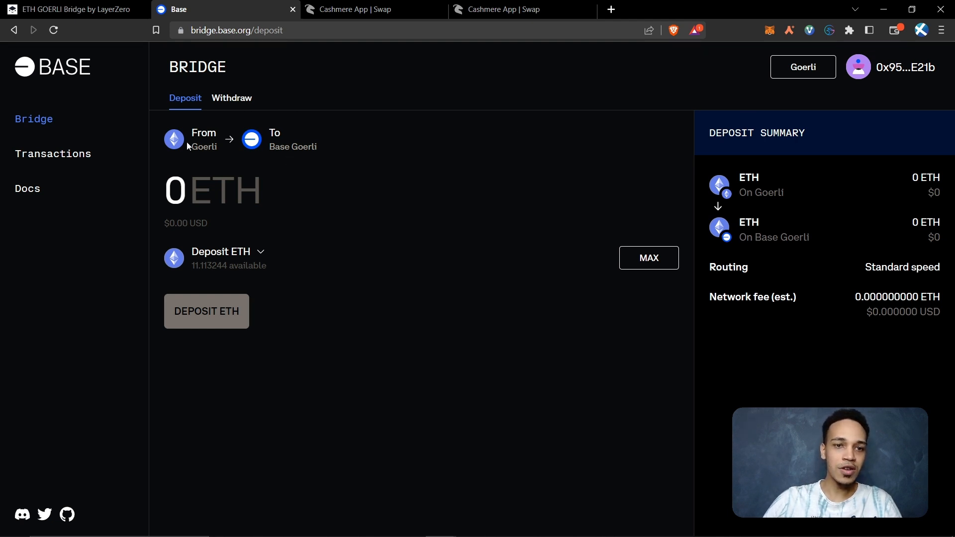
pyautogui.moveTo(292, 145)
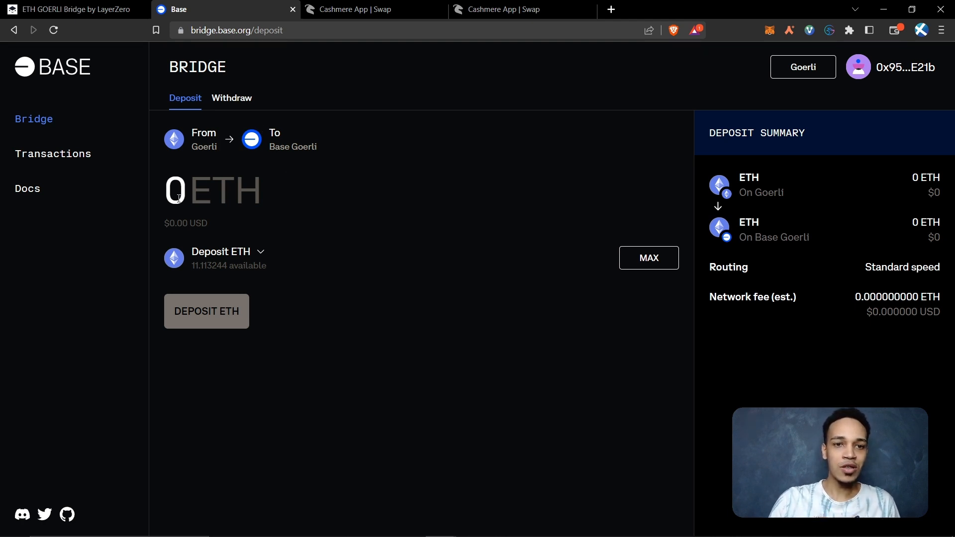
pyautogui.write('0.1')
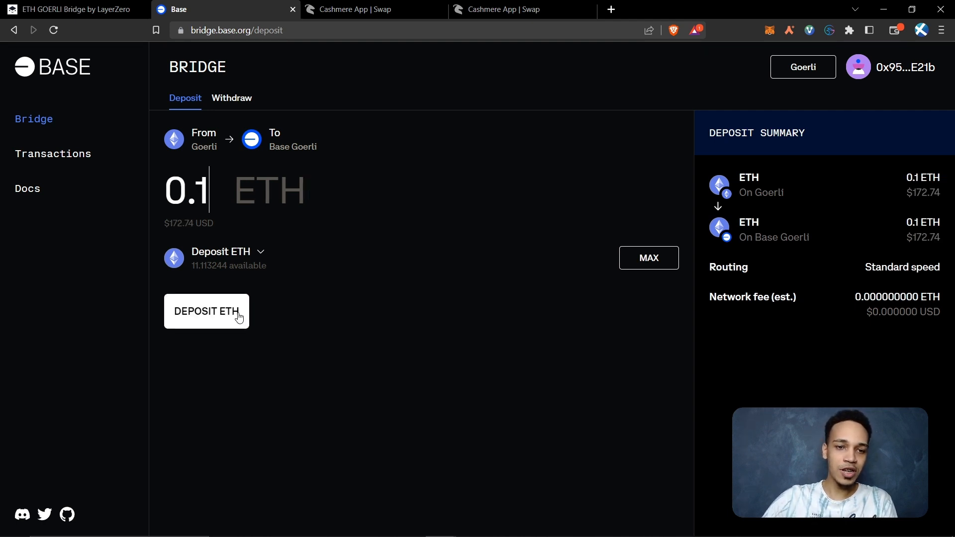
# Deposit 0.1 ETH from Goerli to Base Goerli and confirm it in MetaMask
pyautogui.click(206, 312)
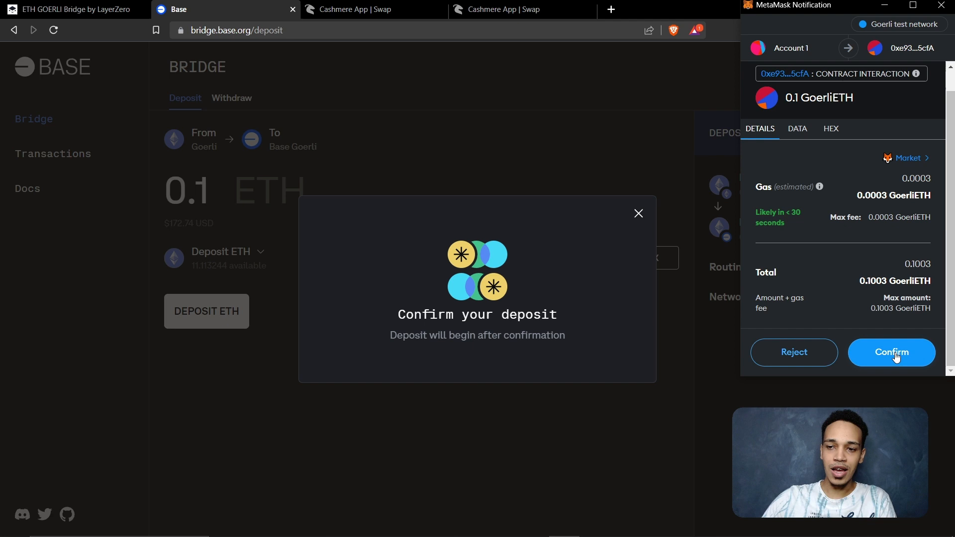
pyautogui.click(891, 352)
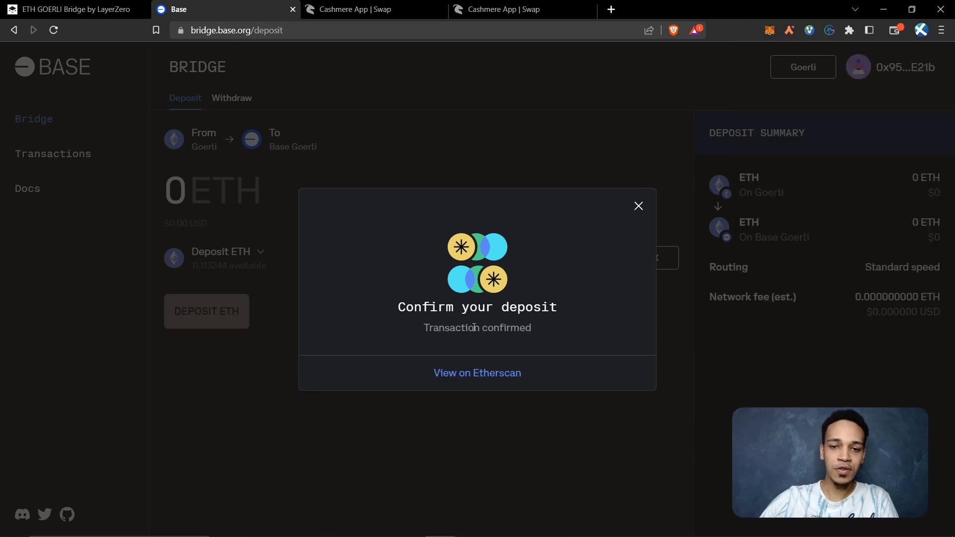
pyautogui.click(72, 9)
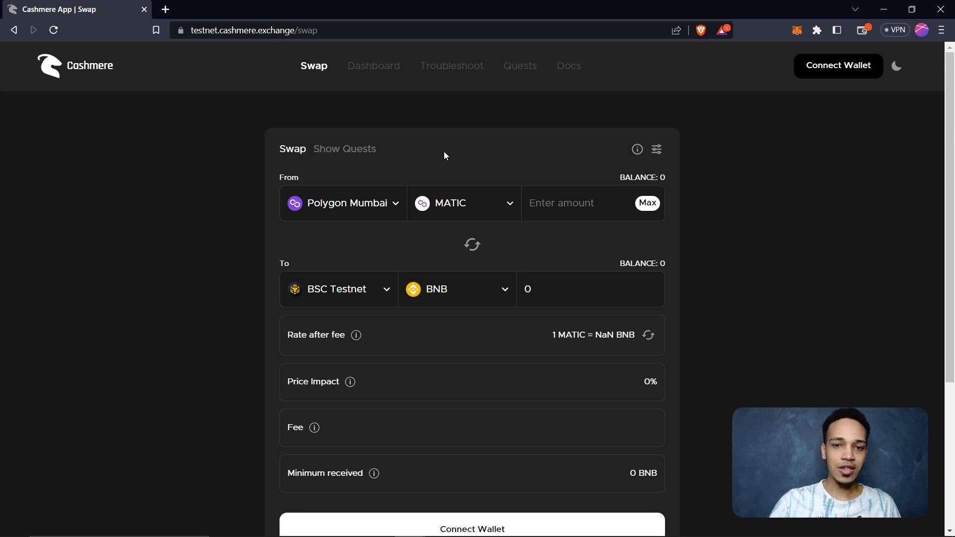
pyautogui.moveTo(298, 180)
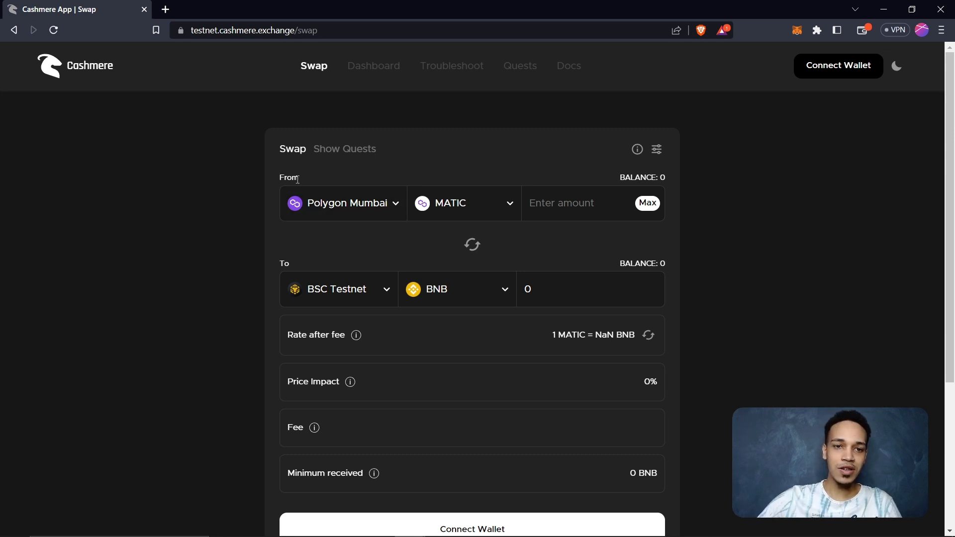
pyautogui.moveTo(366, 293)
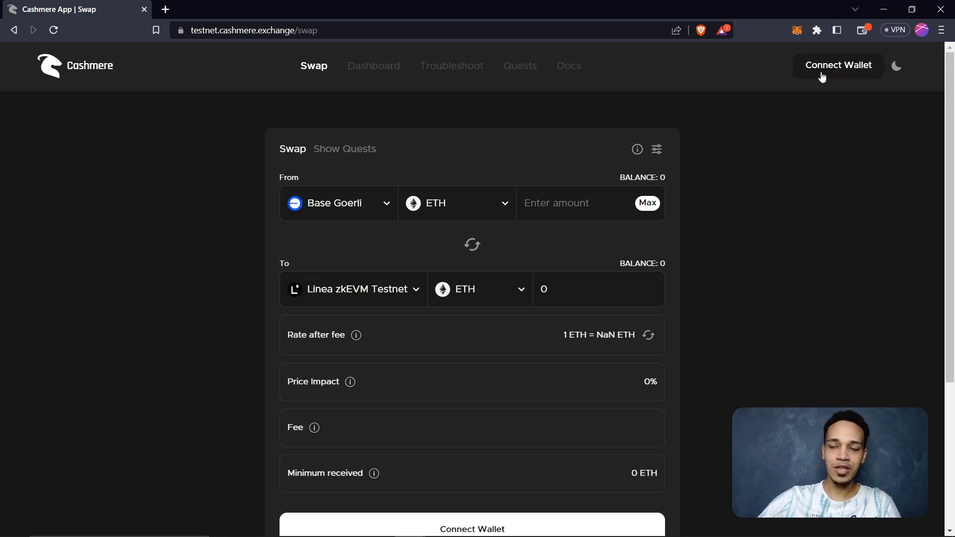
# Connect MetaMask to Cashmere and allow it to add and switch to Polygon Mumbai
pyautogui.click(838, 66)
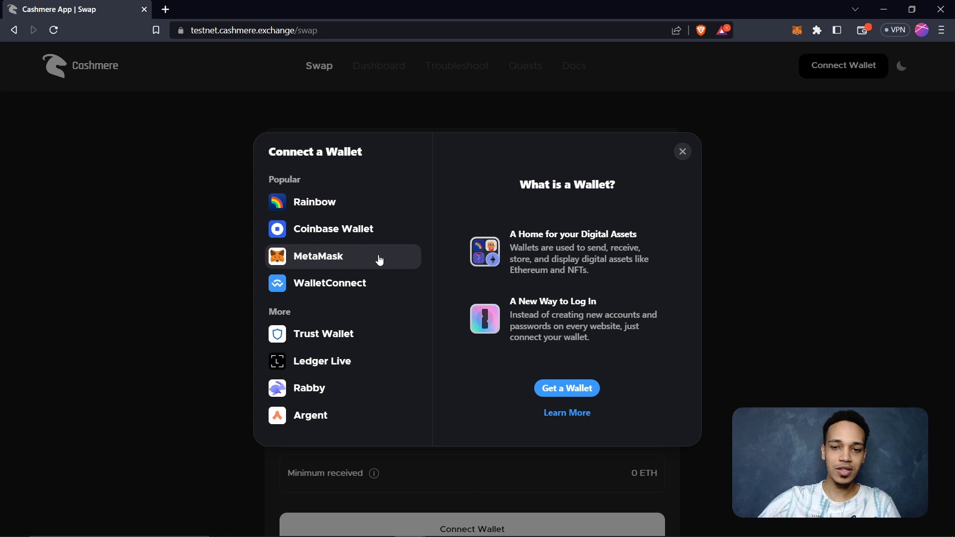
pyautogui.click(319, 255)
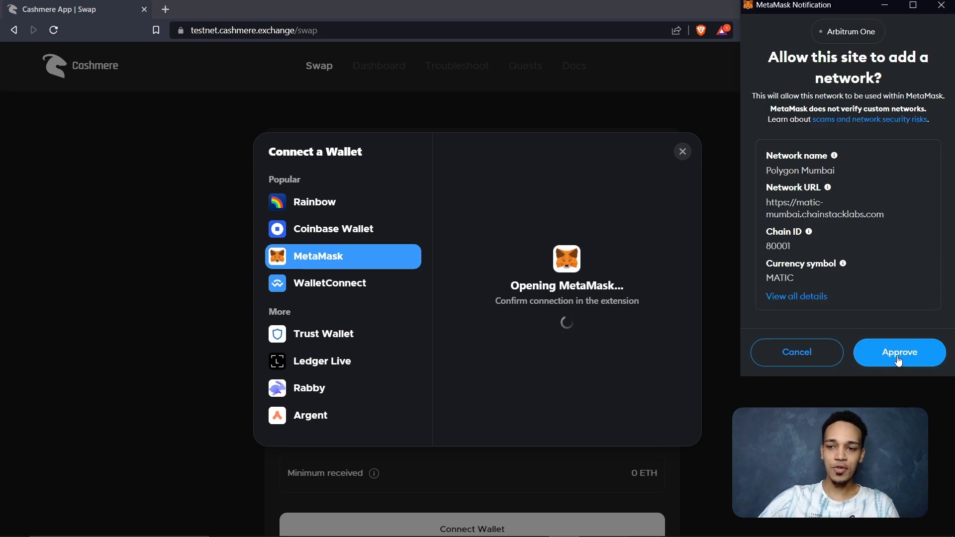
pyautogui.click(899, 352)
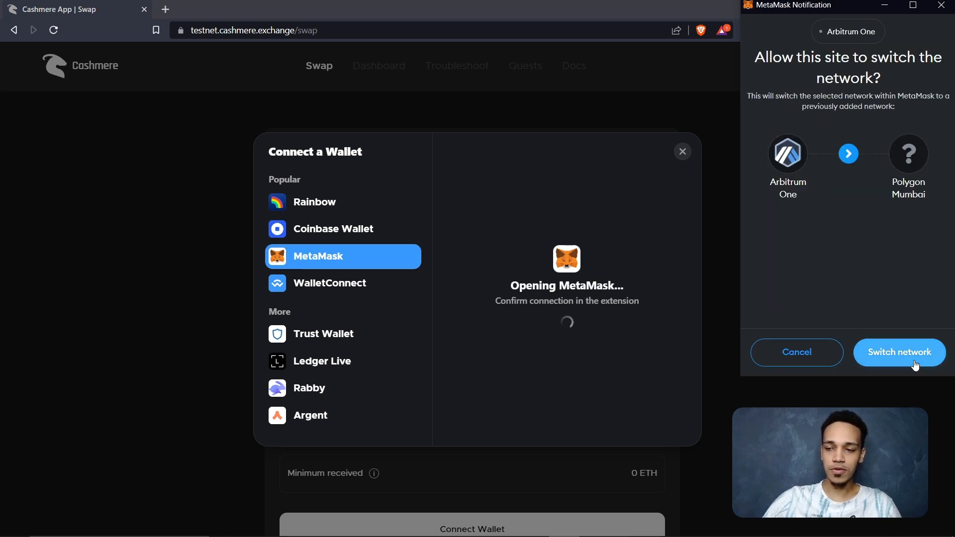
pyautogui.click(900, 352)
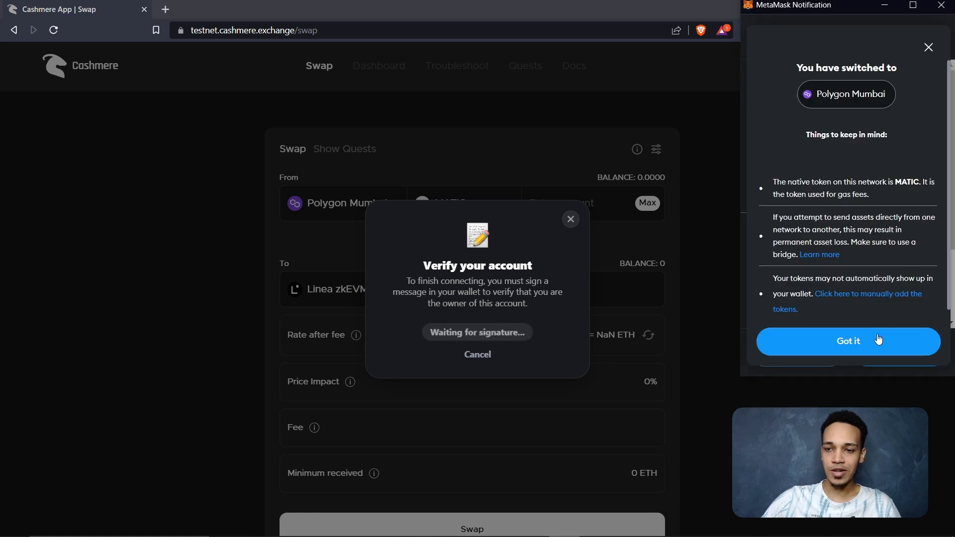
# Set Base Goerli as the source chain and approve adding Base Goerli to the wallet
pyautogui.click(847, 342)
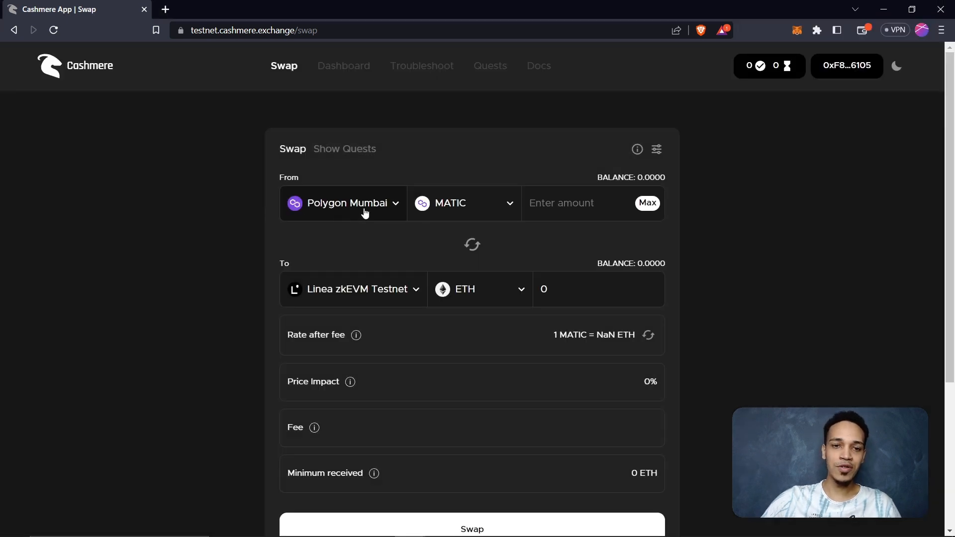
pyautogui.moveTo(333, 211)
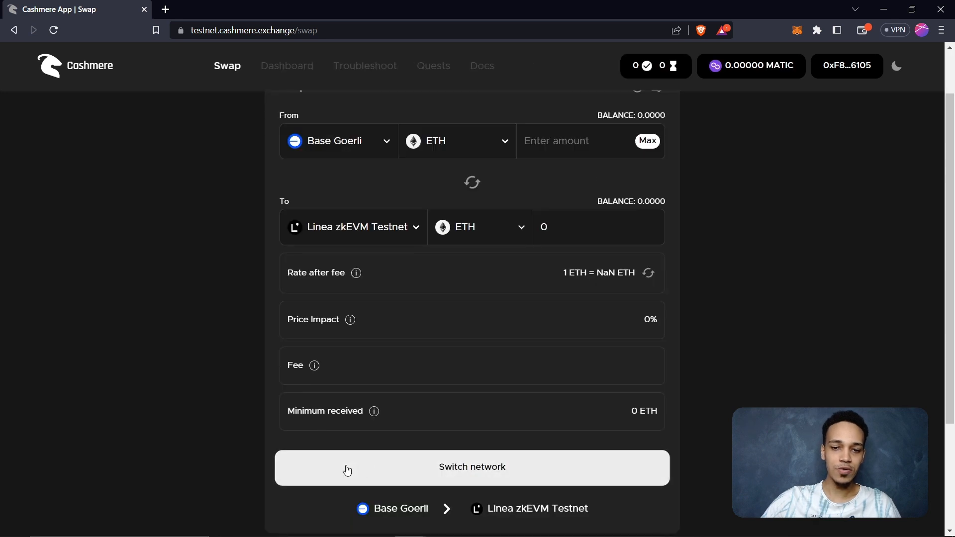
pyautogui.click(472, 468)
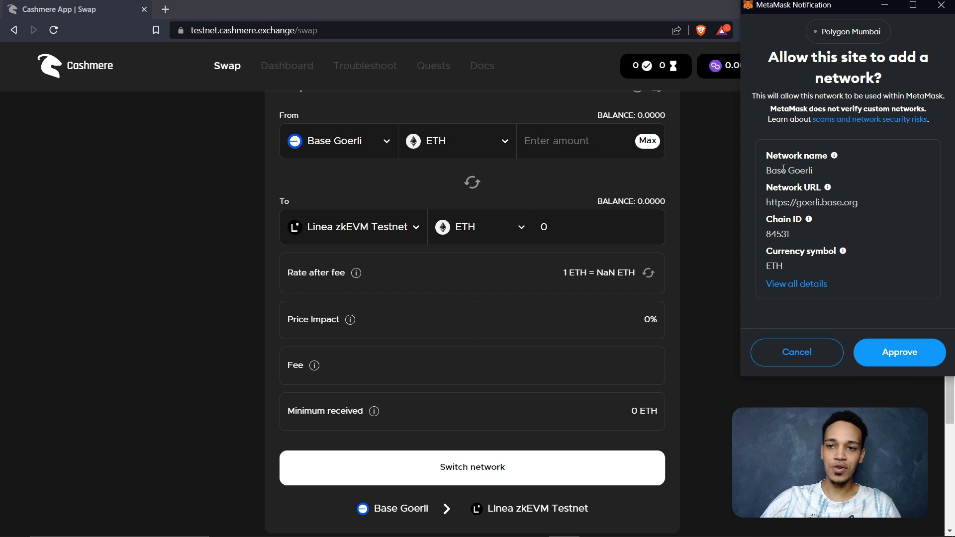
pyautogui.moveTo(824, 172)
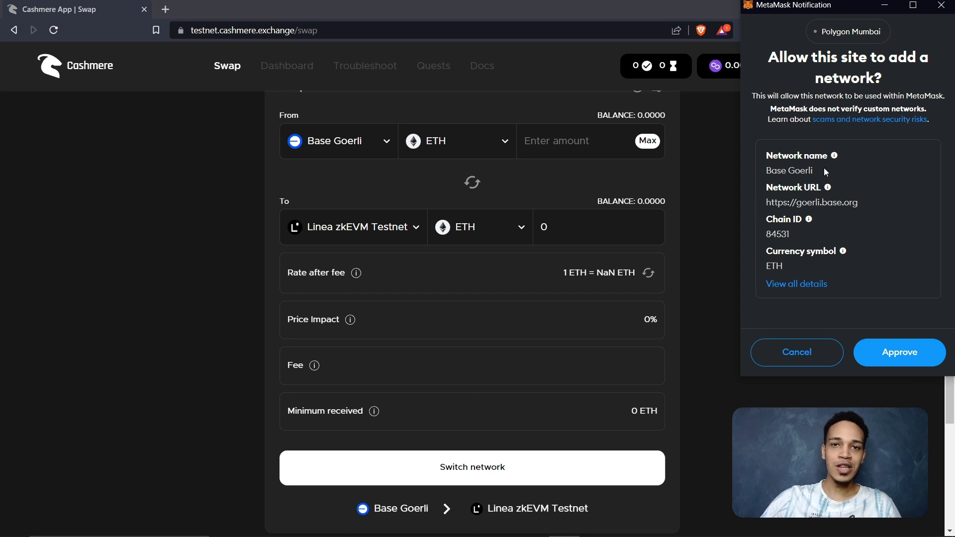
pyautogui.moveTo(877, 333)
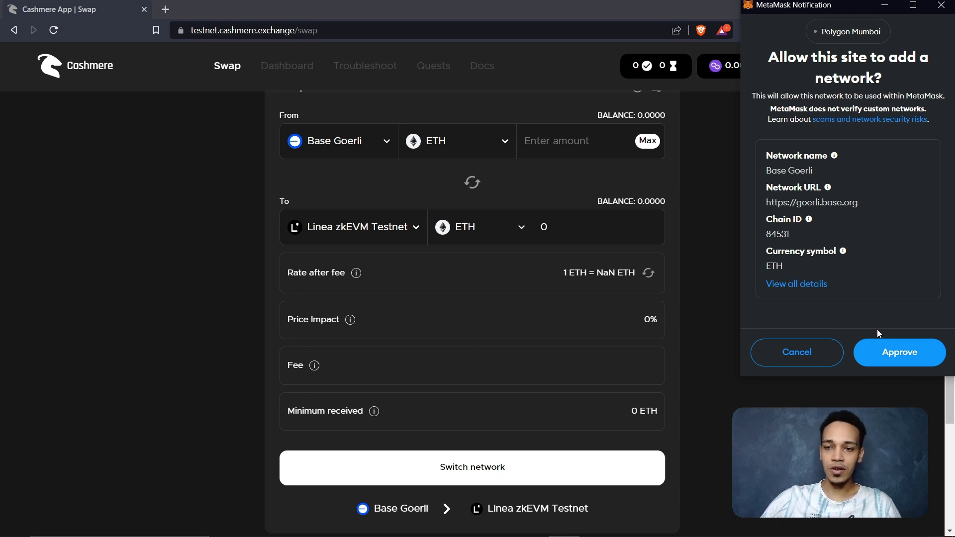
pyautogui.click(898, 352)
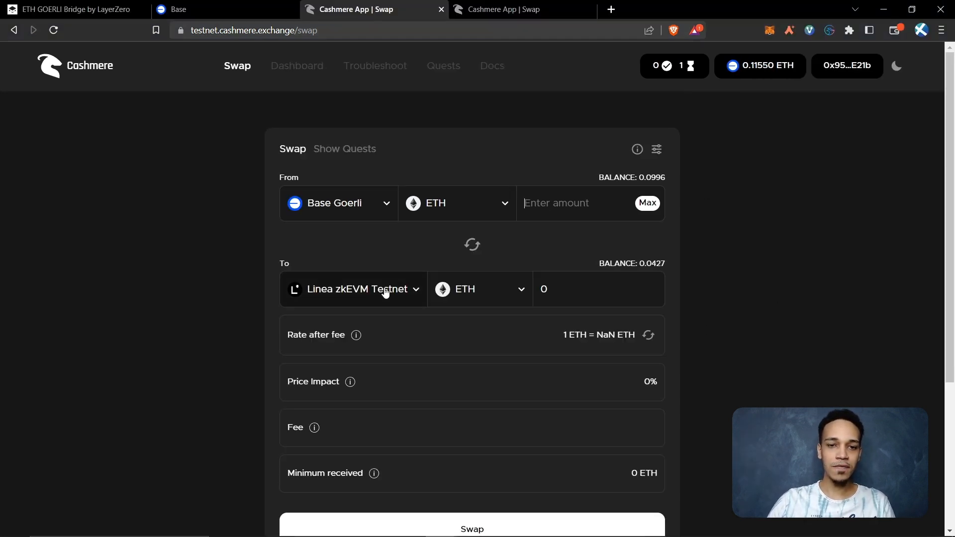
# Enter 0.1 ETH to get a quote of about 0.0462 ETH received with a 0.0016 ETH fee
pyautogui.write('0')
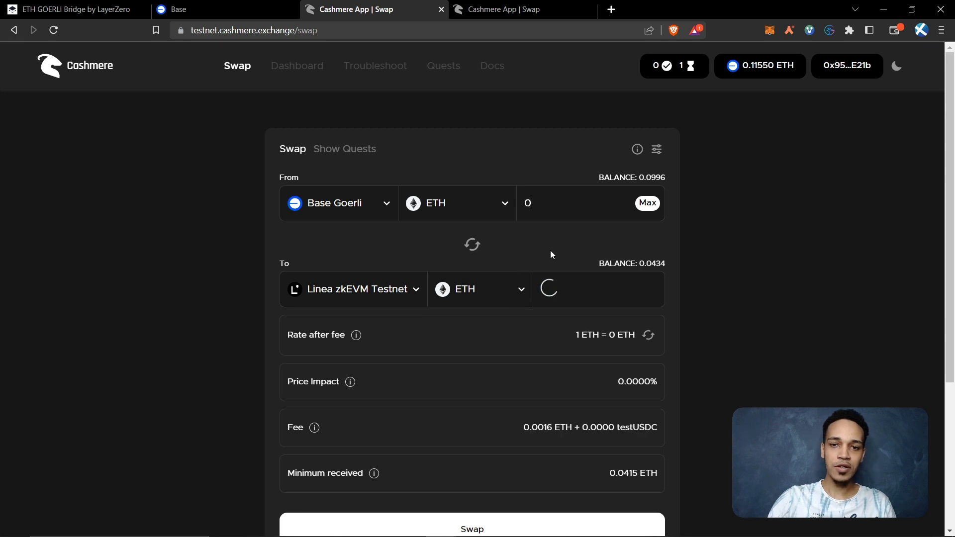
pyautogui.write('.1')
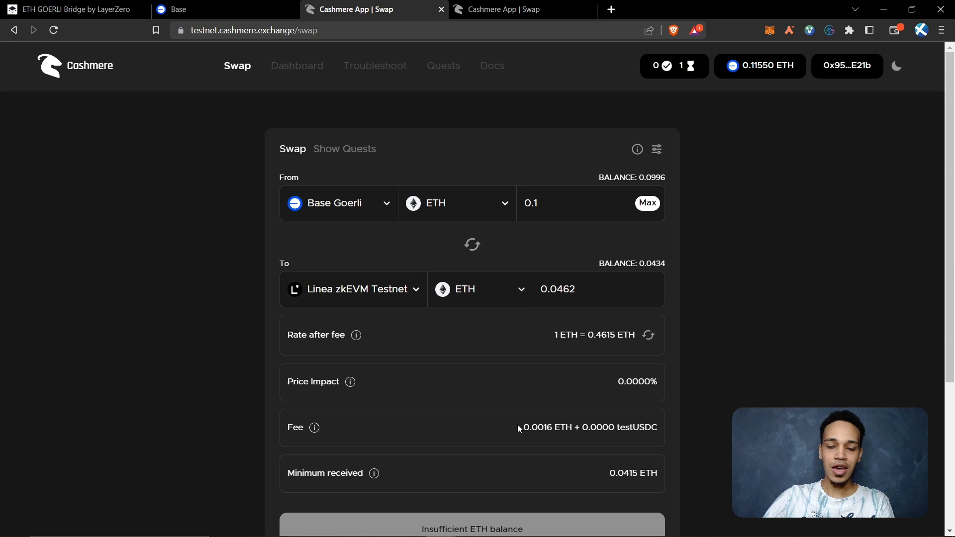
pyautogui.click(536, 203)
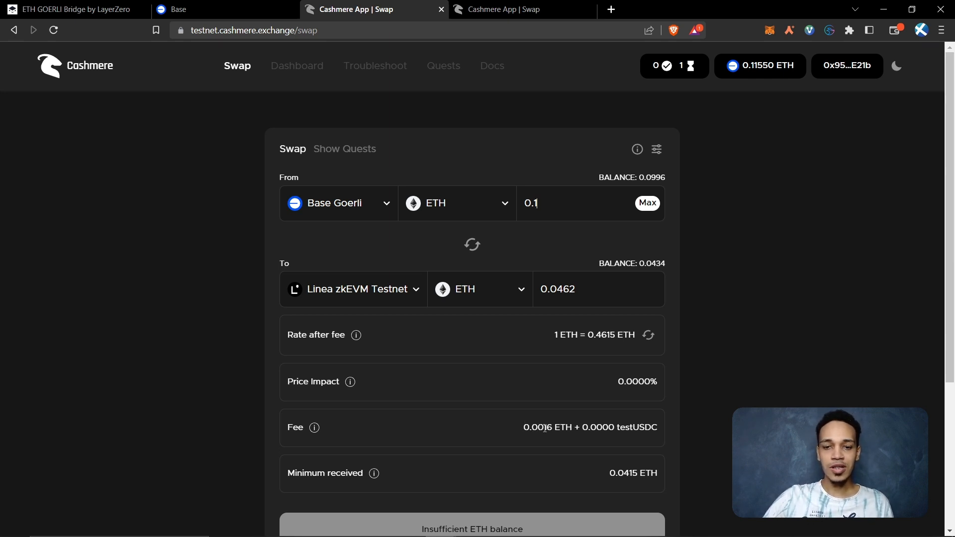
pyautogui.moveTo(636, 254)
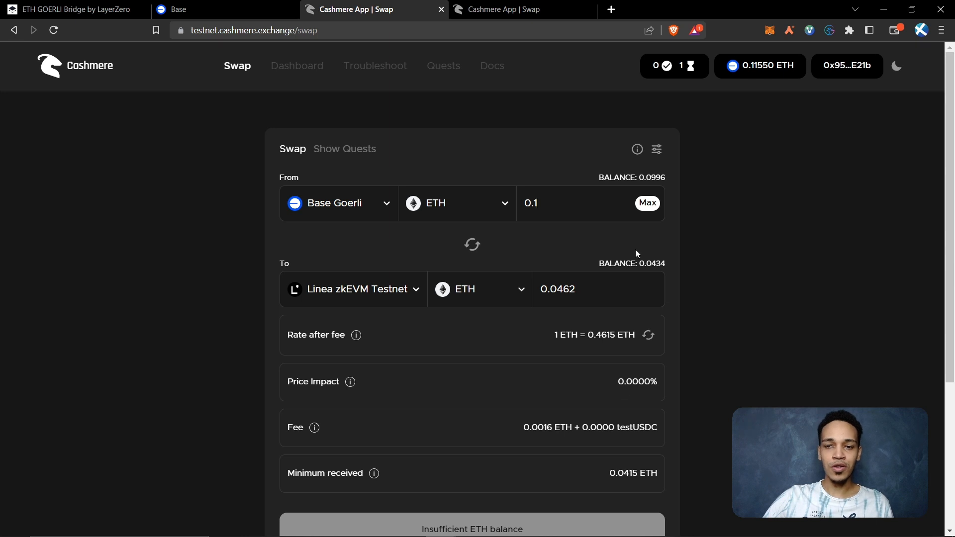
pyautogui.moveTo(720, 315)
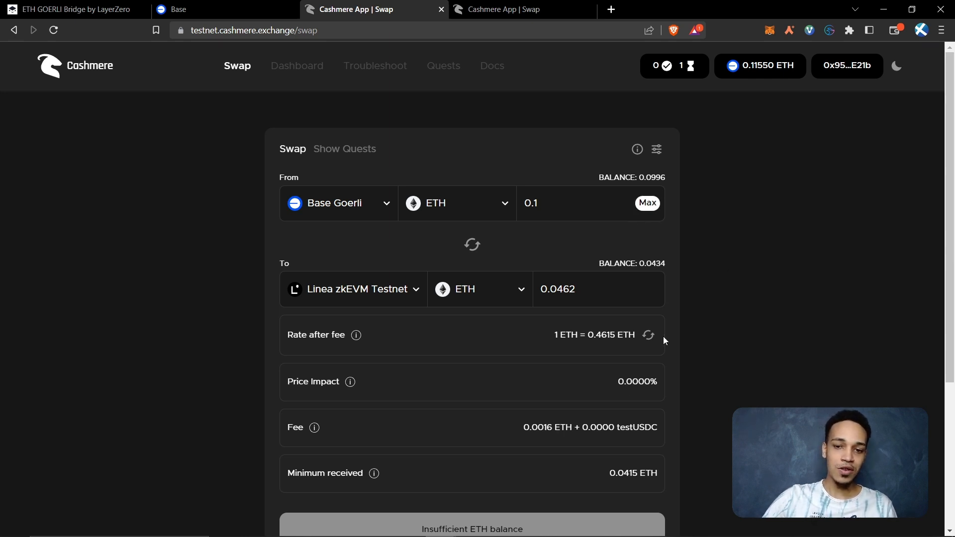
pyautogui.moveTo(560, 427)
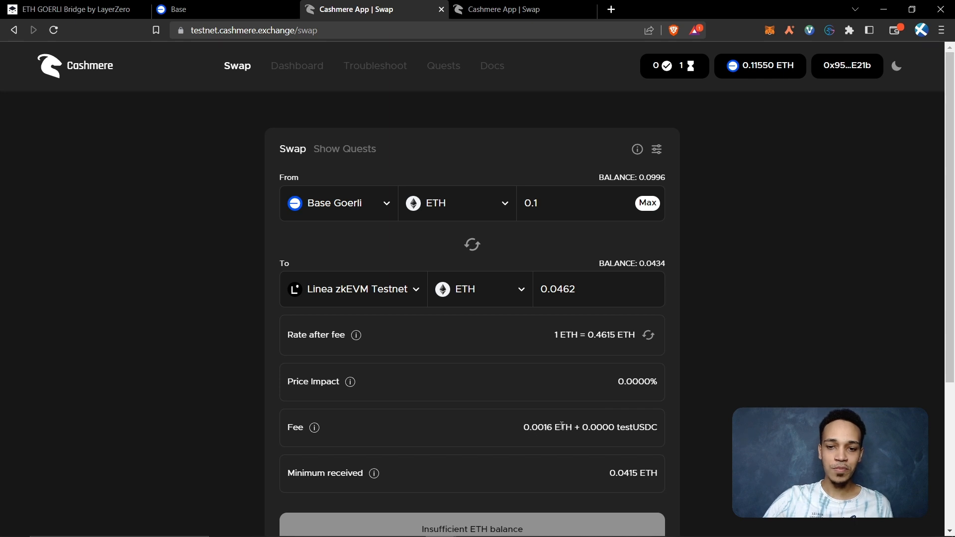
pyautogui.scroll(-3)
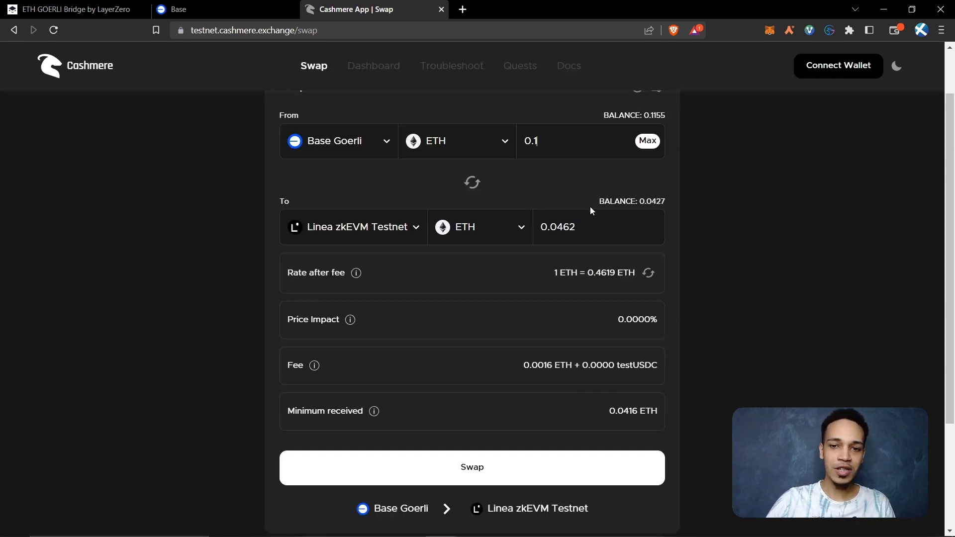
pyautogui.moveTo(575, 231)
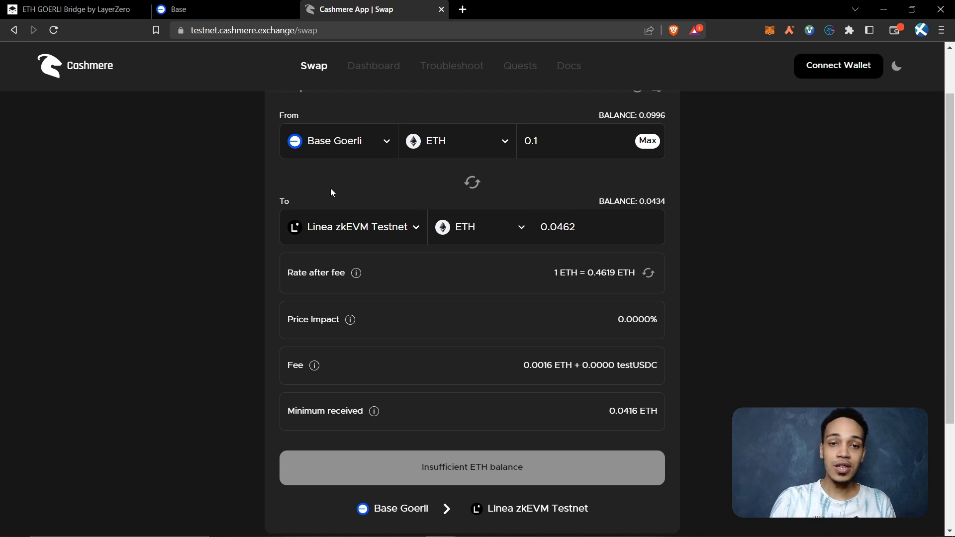
pyautogui.moveTo(300, 177)
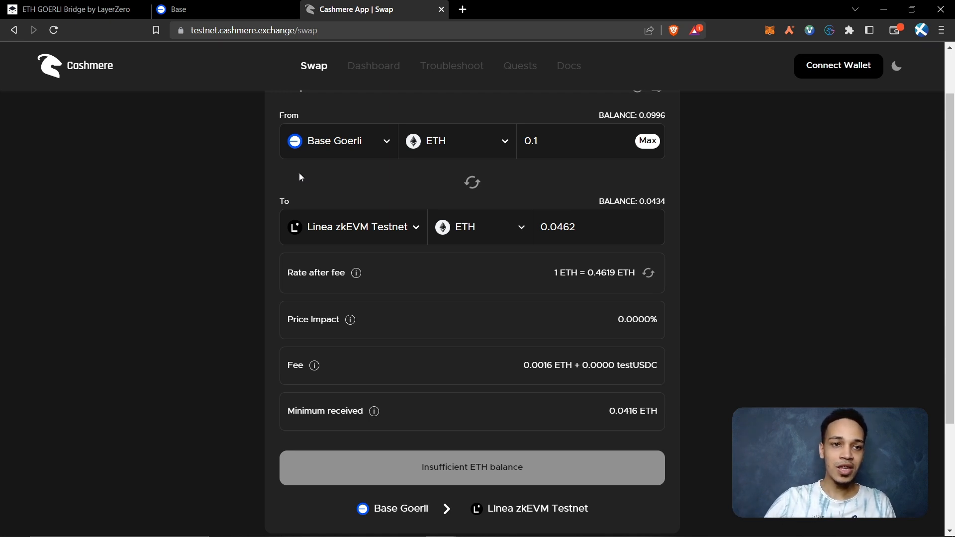
pyautogui.moveTo(265, 183)
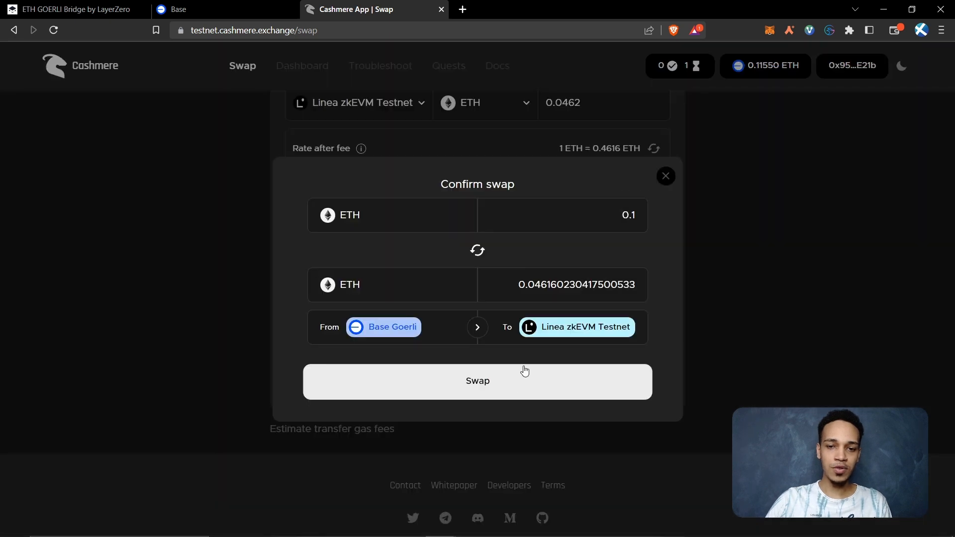
# Confirm the 0.1 ETH swap to Linea zkEVM Testnet and sign it in MetaMask
pyautogui.click(478, 381)
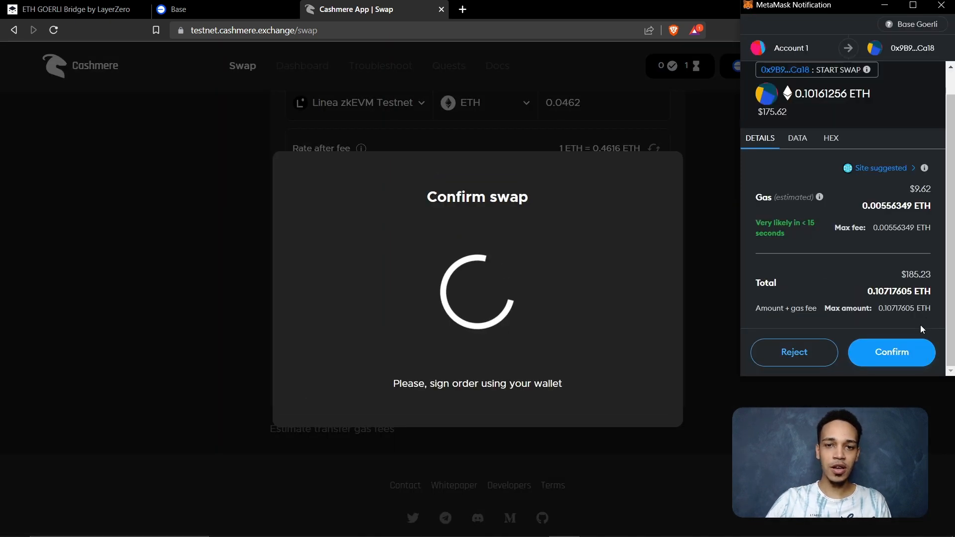
pyautogui.click(892, 352)
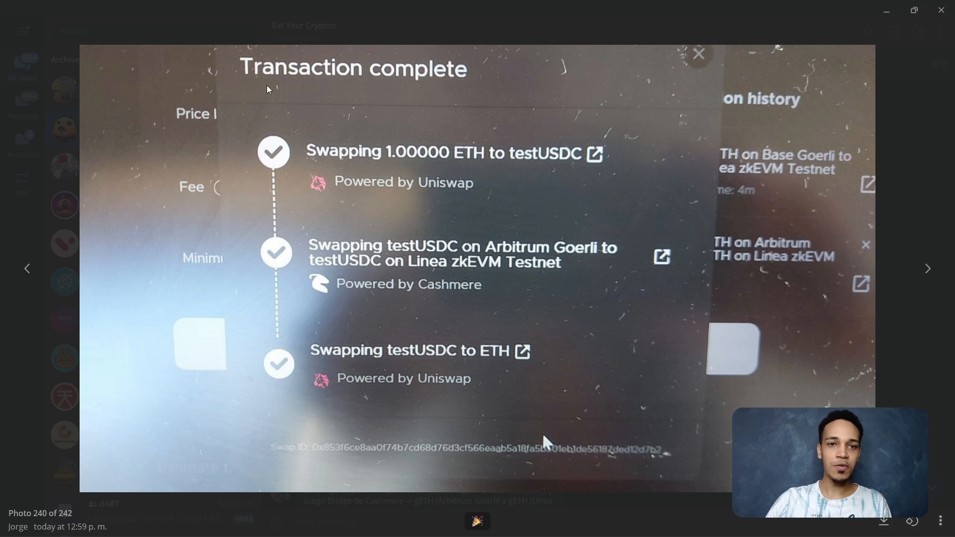
pyautogui.moveTo(275, 154)
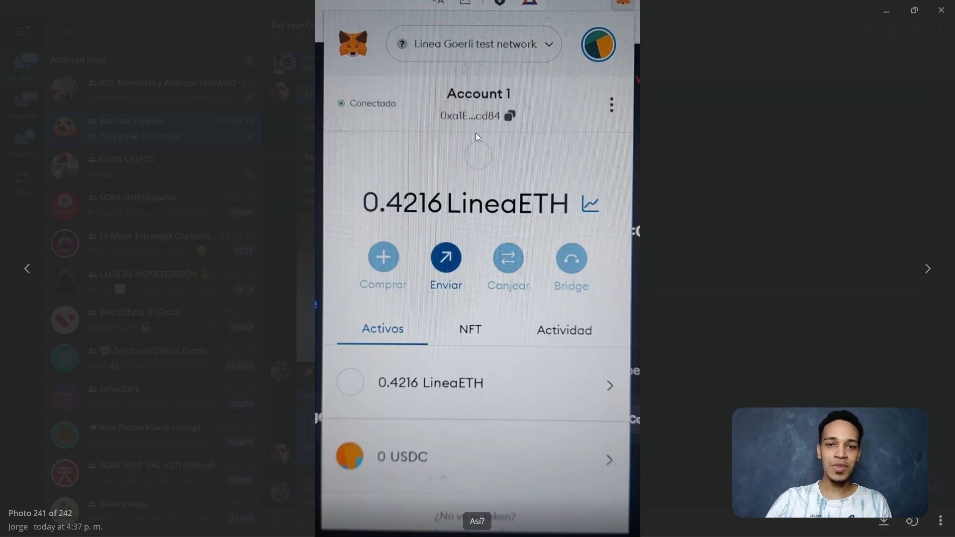
pyautogui.moveTo(462, 237)
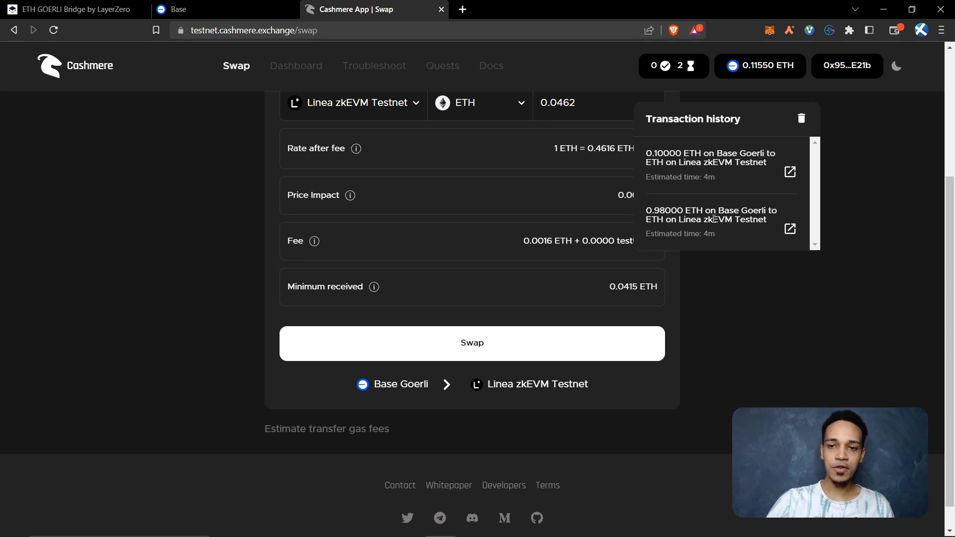
pyautogui.click(472, 342)
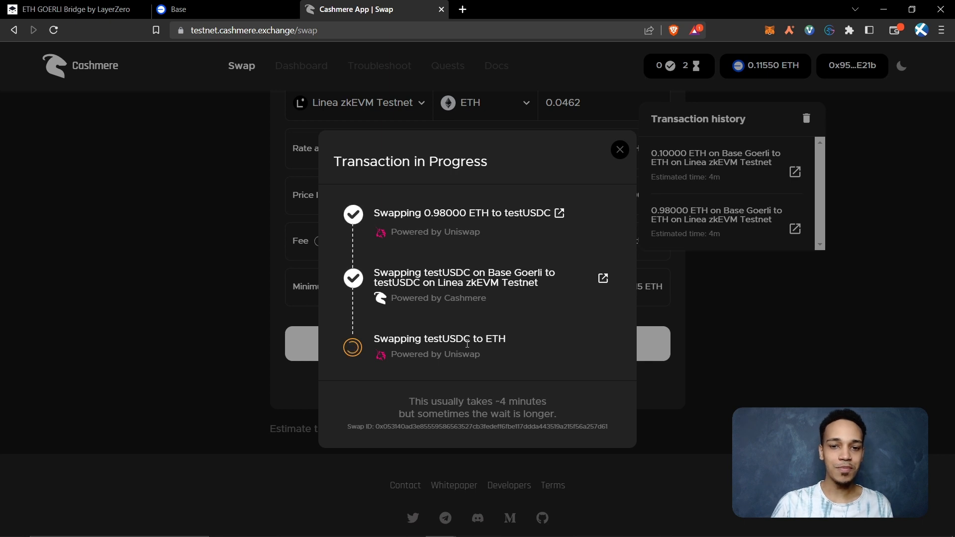
pyautogui.click(619, 149)
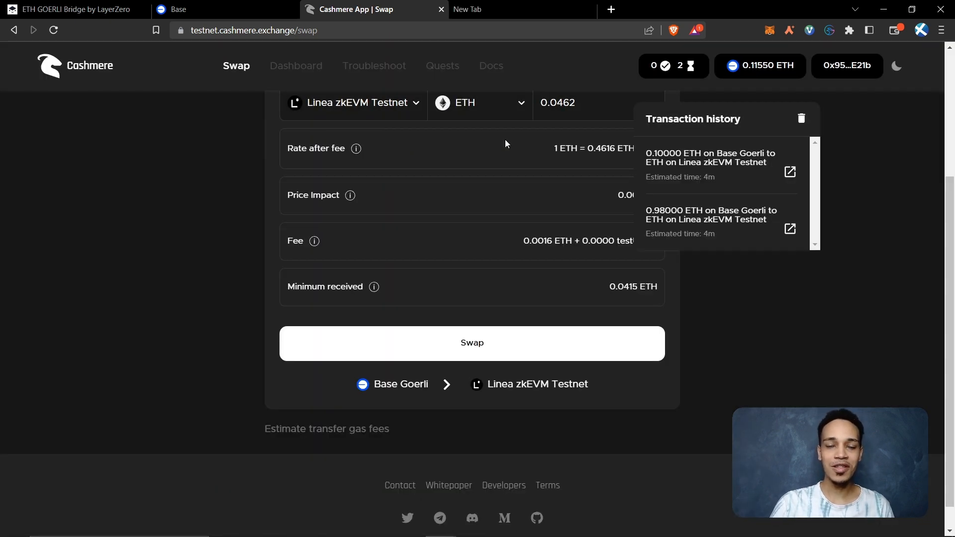